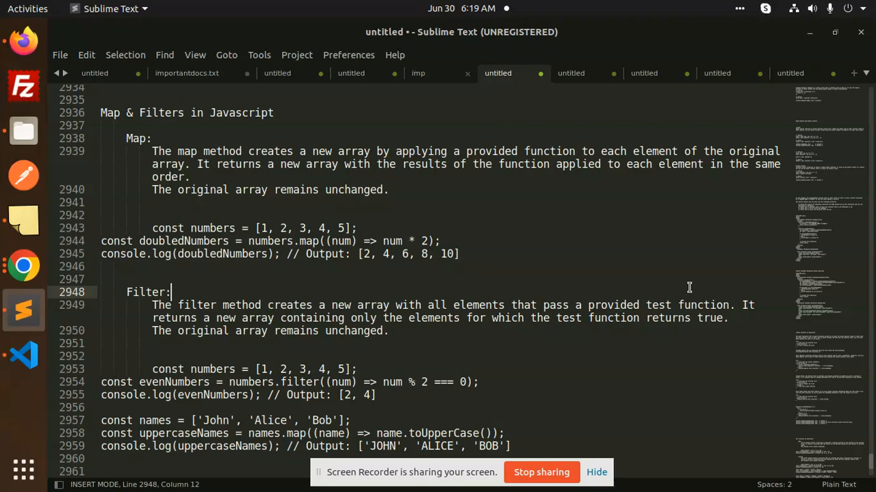
- Revisit the map description and the num parameter in its doubling callback
left_click(306, 164)
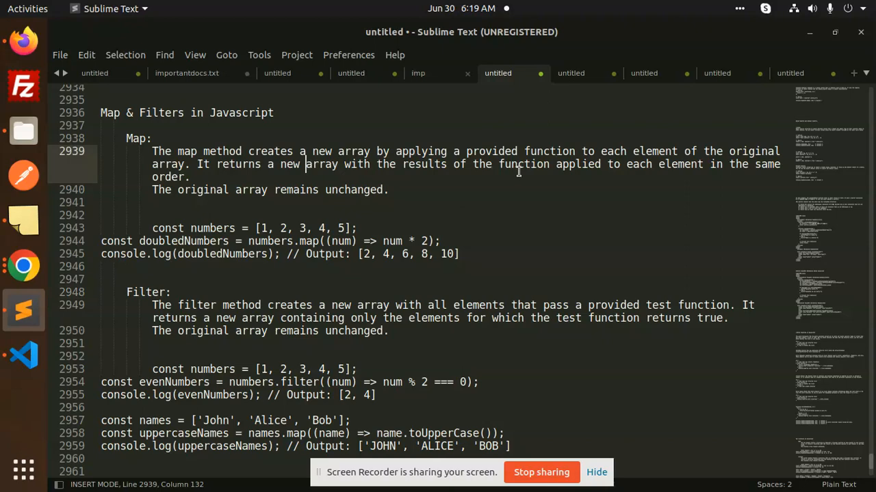
left_click(191, 176)
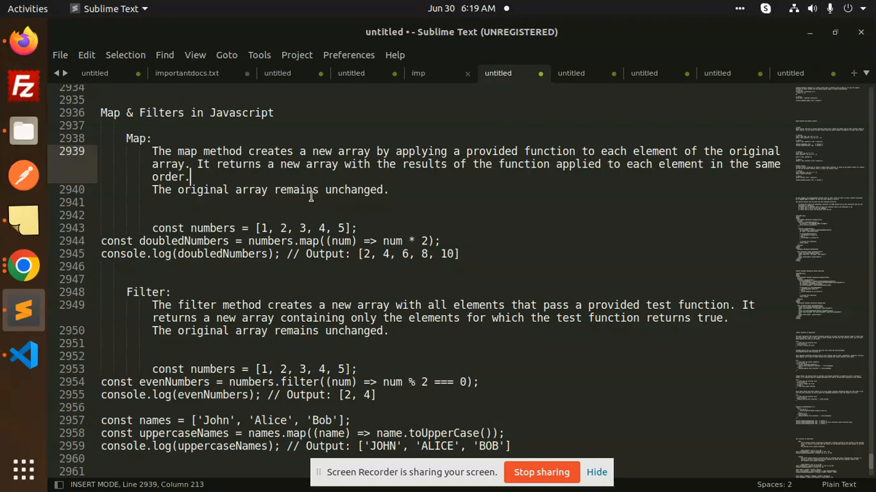
double_click(269, 151)
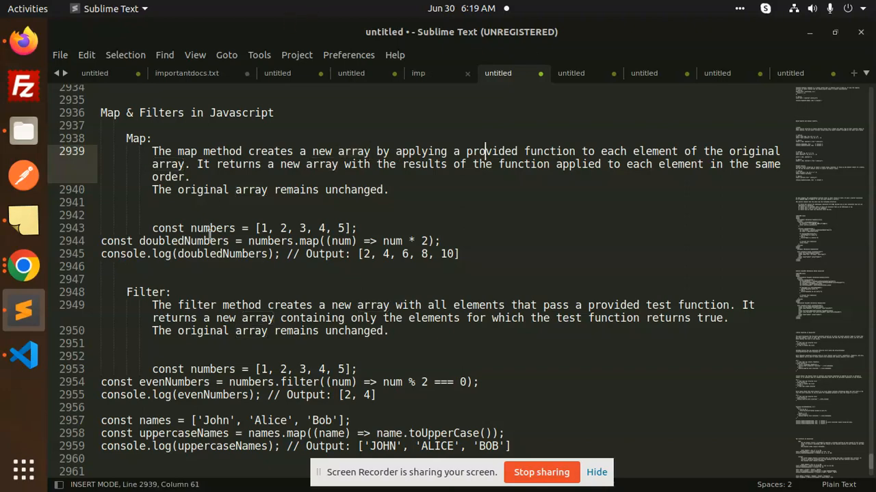
left_click(356, 228)
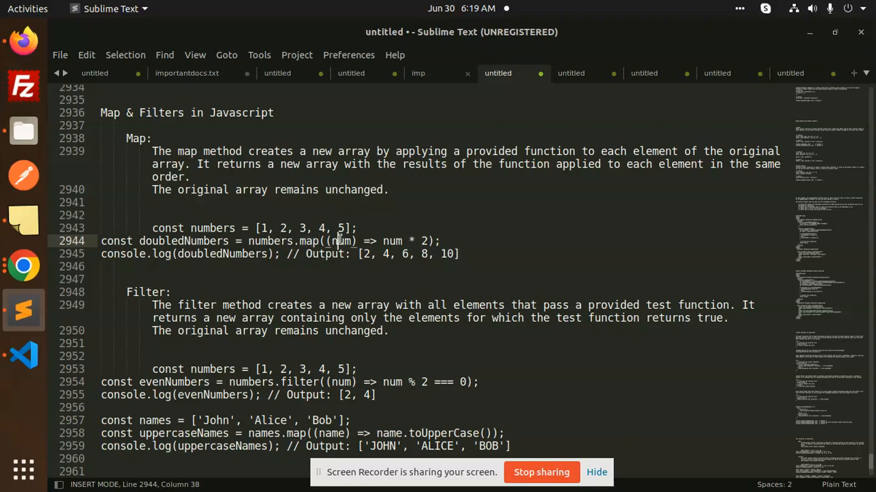
double_click(340, 240)
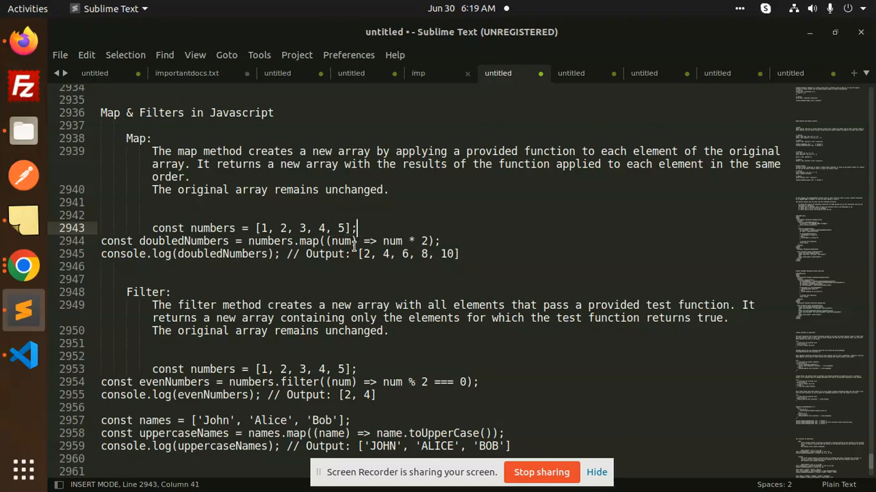
mouse_move(501, 241)
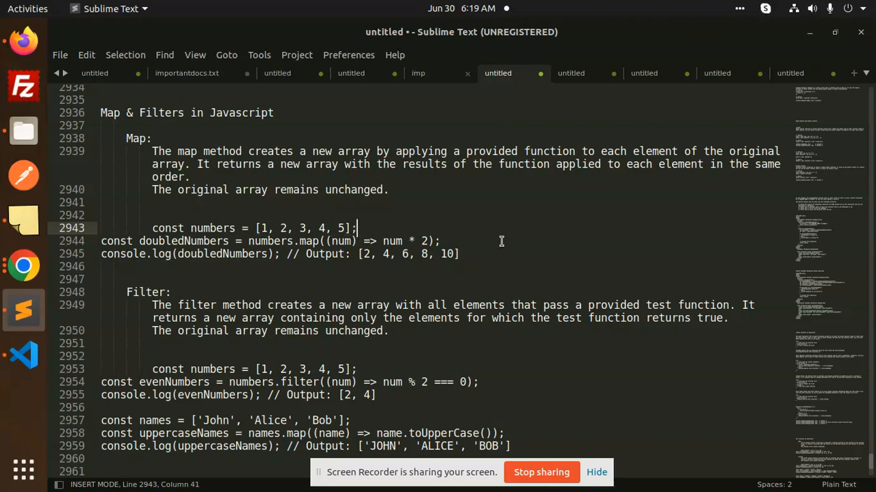
mouse_move(495, 228)
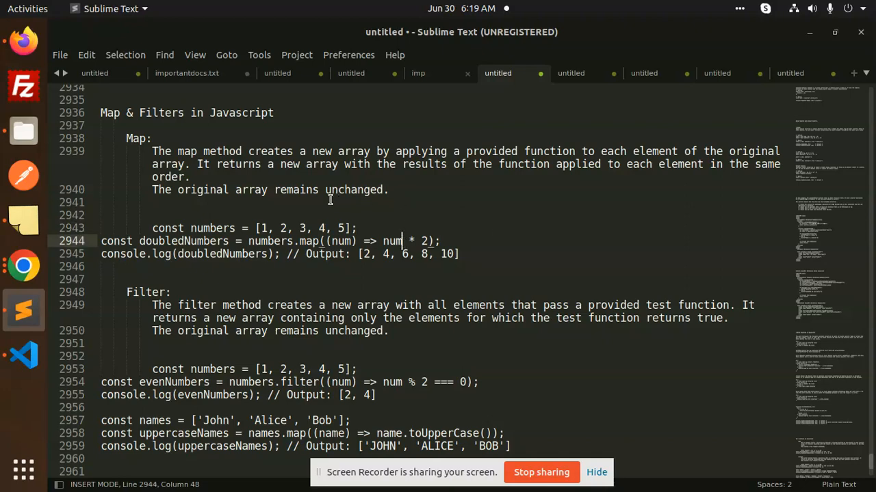
left_click(332, 189)
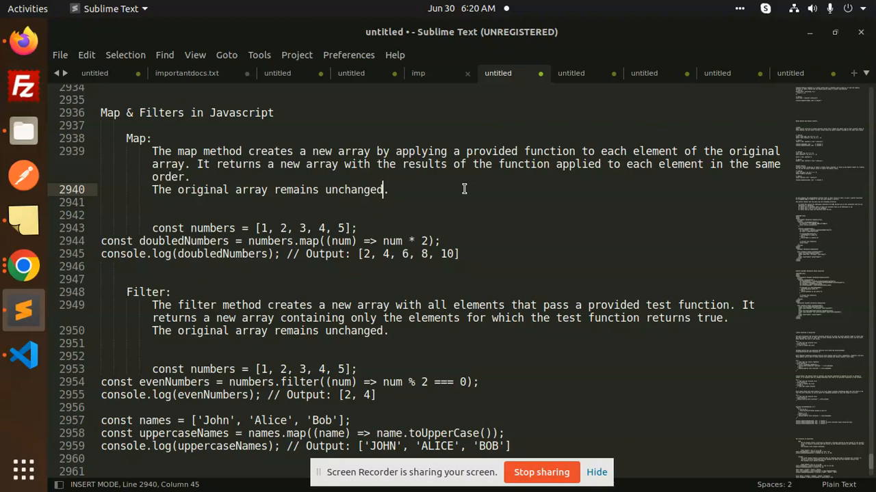
mouse_move(124, 340)
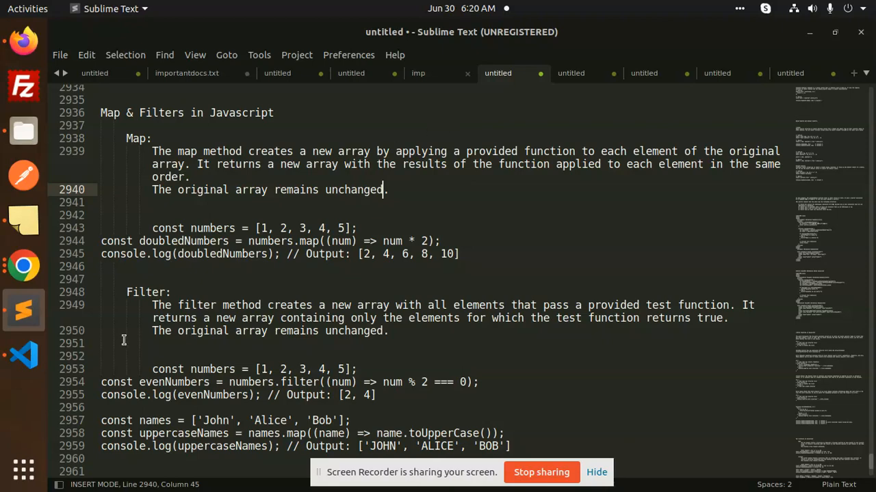
- Walk through the Filter description, evenNumbers output and the longWords filter on words
left_click(126, 292)
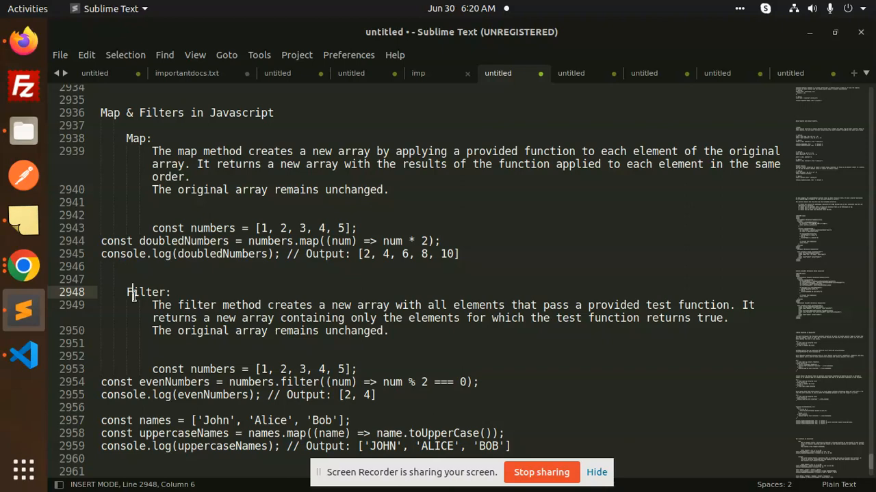
mouse_move(395, 172)
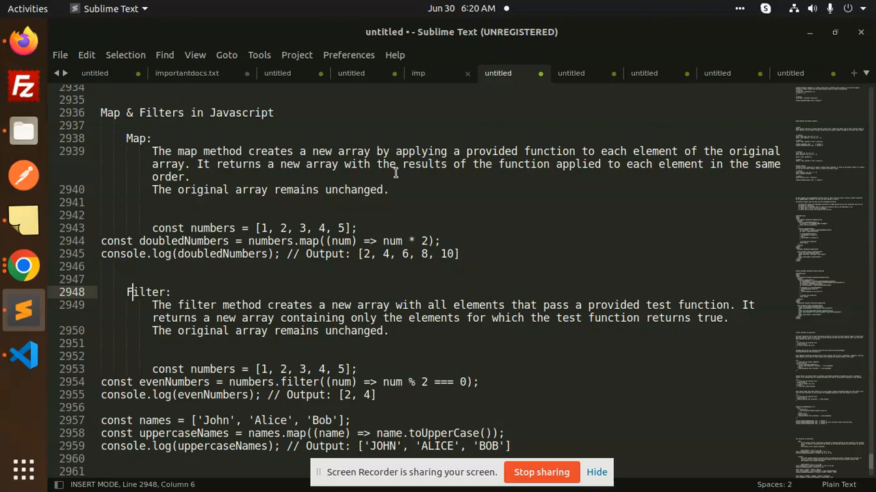
left_click(369, 306)
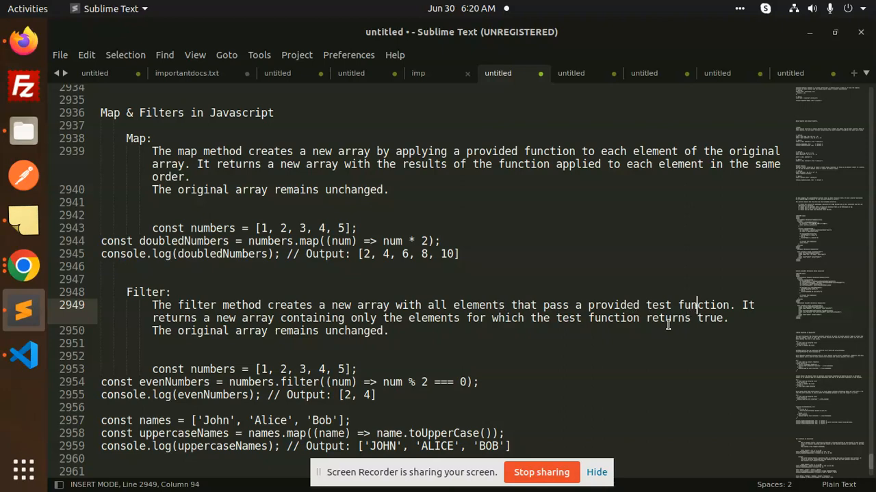
scroll("down", 3)
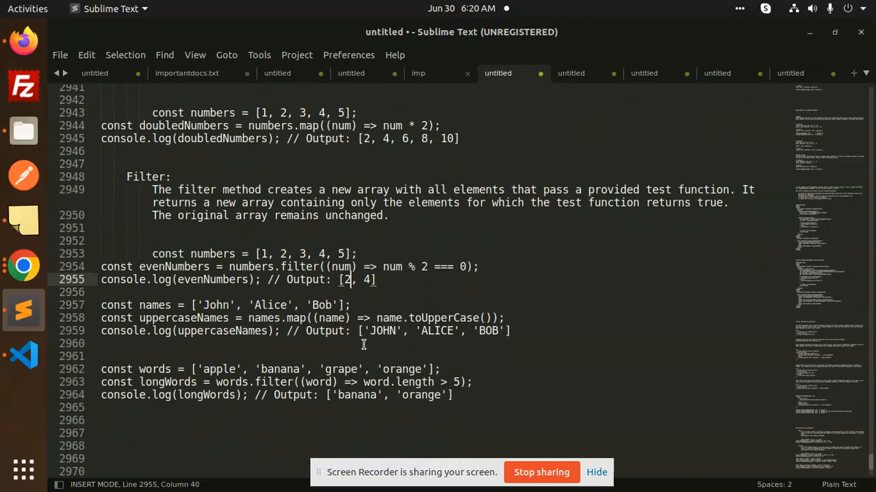
double_click(307, 317)
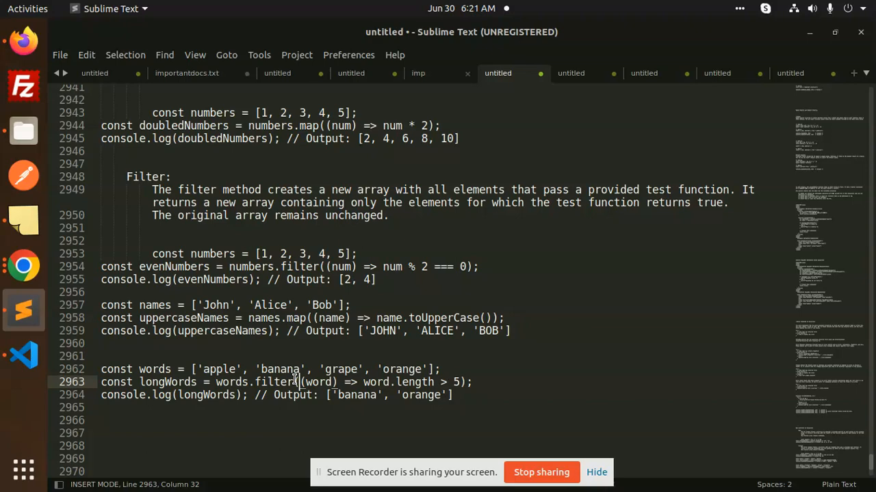
left_click(316, 318)
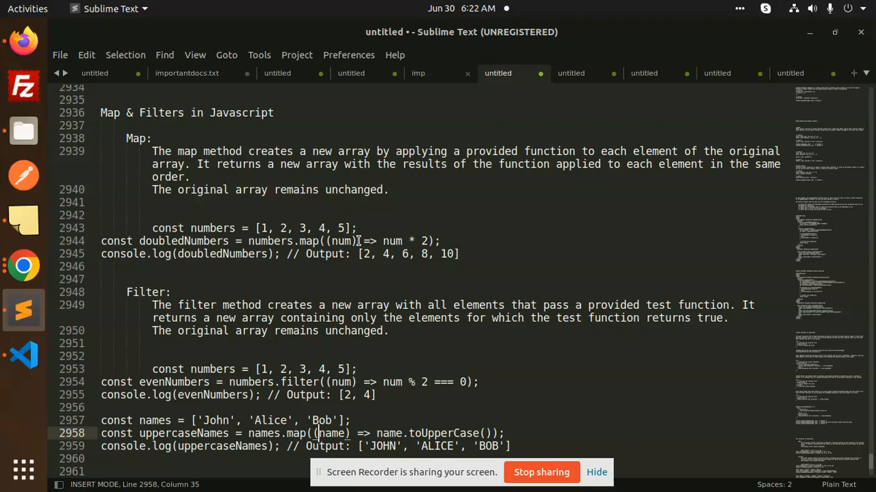
mouse_move(554, 447)
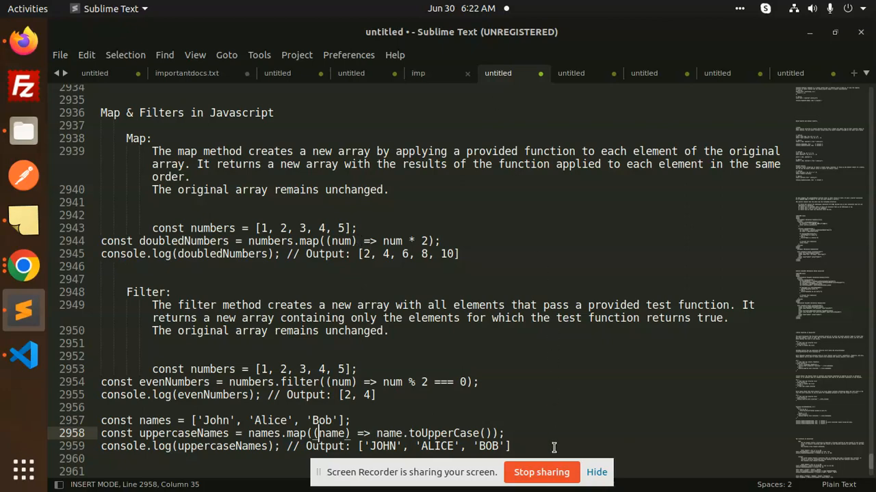